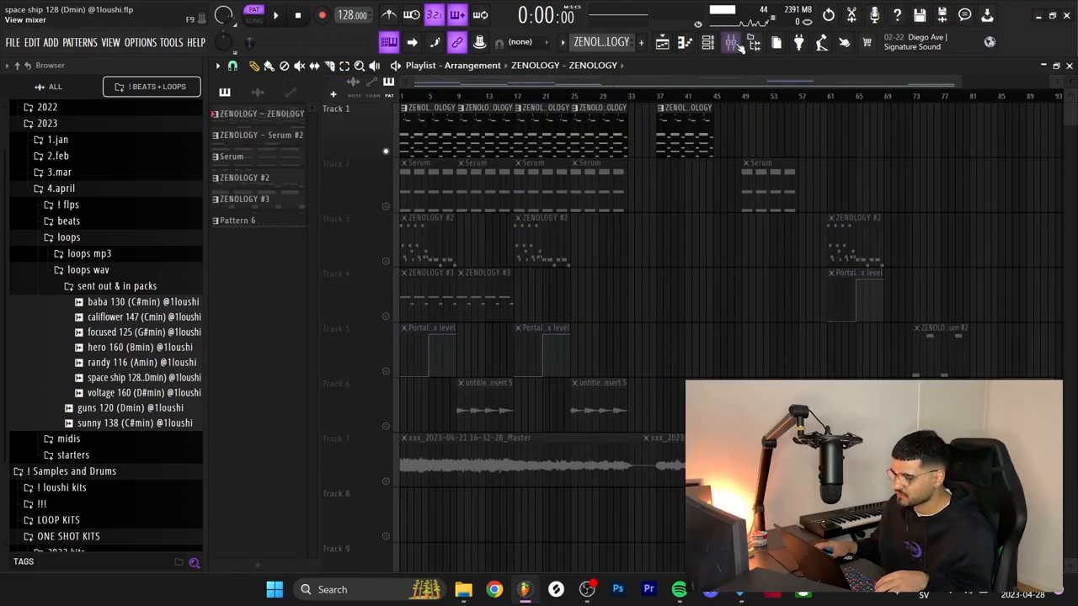
Show the mixer and select Insert 1 to reveal its Fruity parametric EQ 2
{"action": "left_click", "coordinate": [729, 43]}
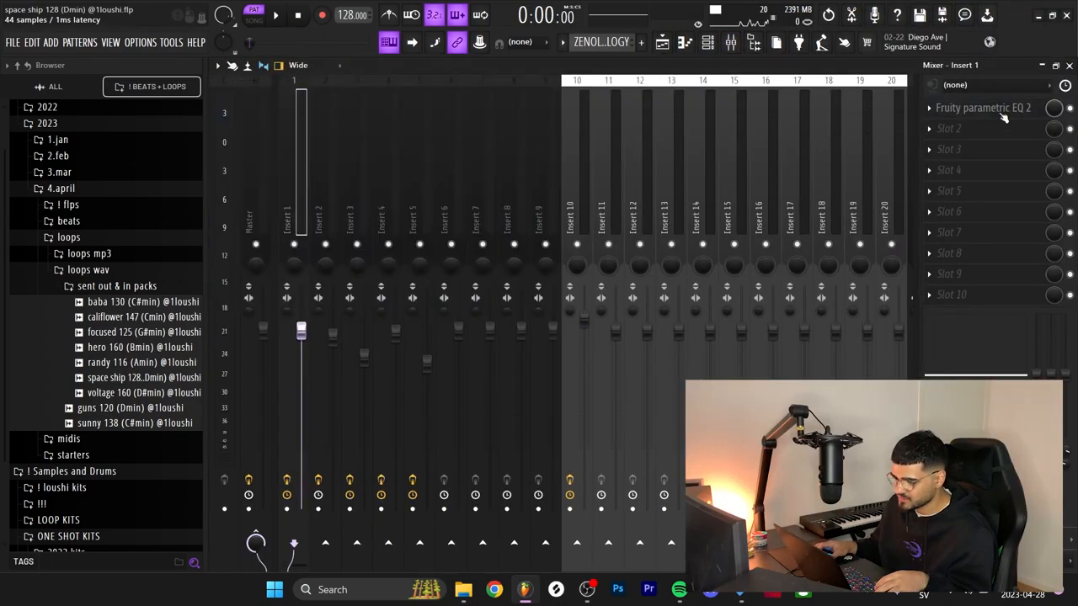
{"action": "left_click", "coordinate": [983, 108]}
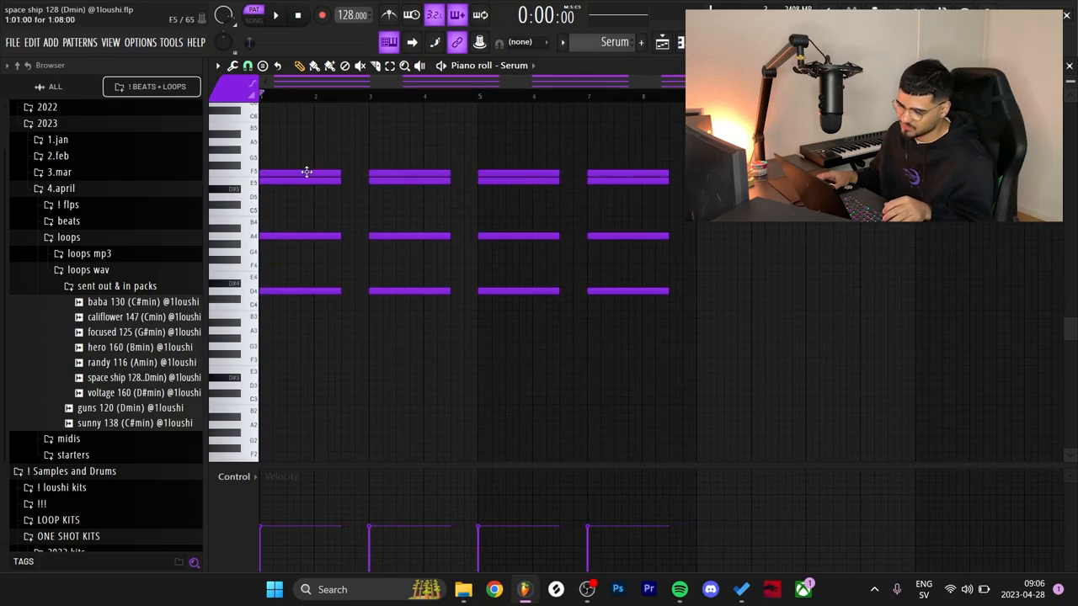
{"action": "mouse_move", "coordinate": [354, 326]}
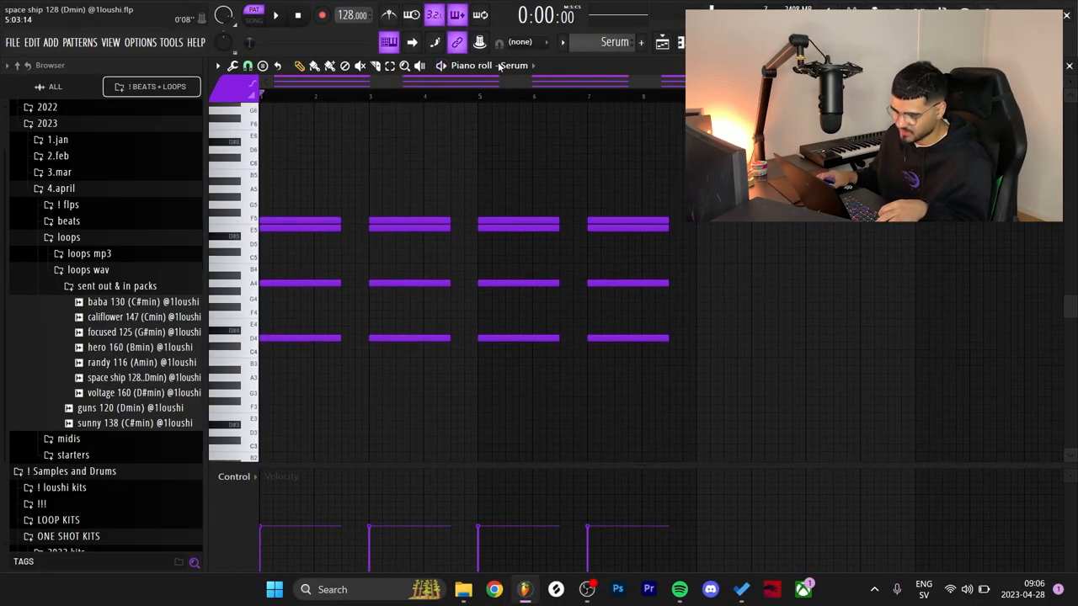
Review the Serum chord pattern before moving to Insert 2 in the mixer
{"action": "left_click", "coordinate": [276, 16]}
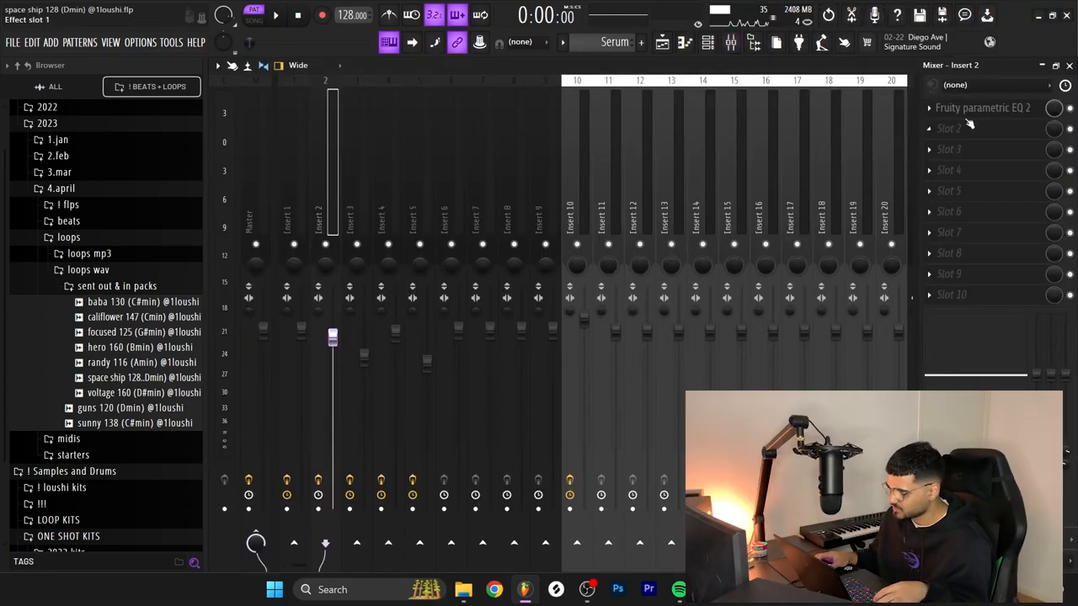
Select the ZENOLOGY #2 insert track to display its equalizer settings
{"action": "left_click", "coordinate": [983, 108]}
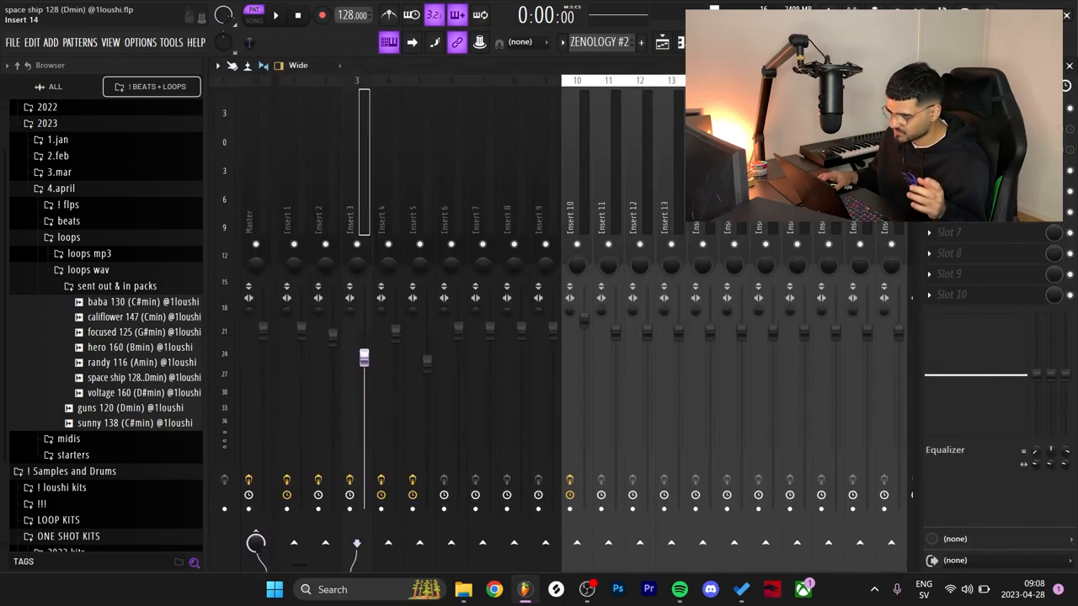
Bring up the Portal effect and browse its preset list past Start Here, Pitch and Delay
{"action": "left_click", "coordinate": [984, 148]}
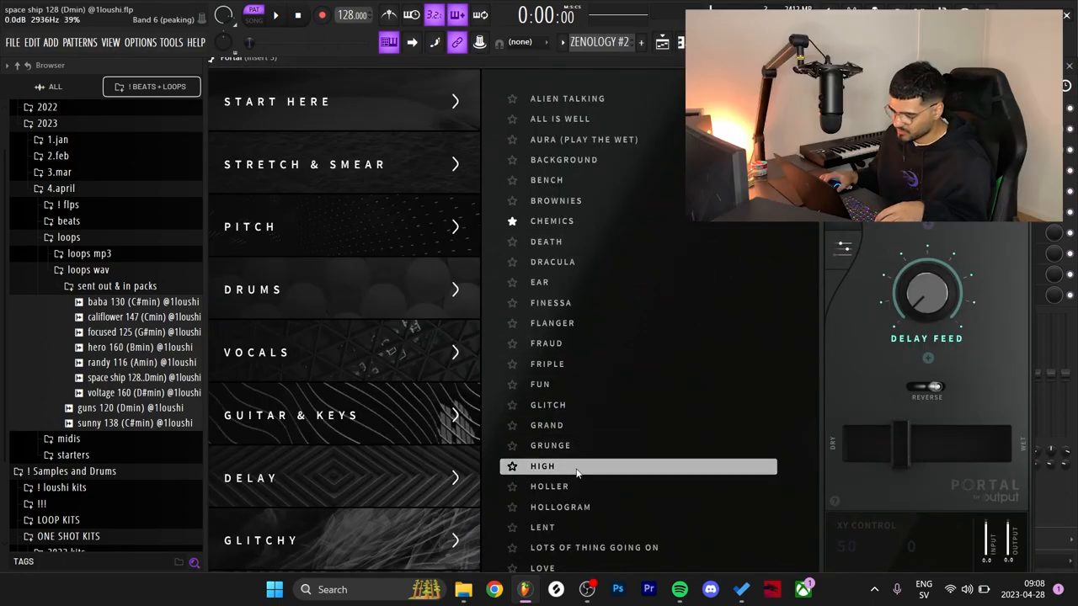
{"action": "scroll", "scroll_direction": "down", "scroll_amount": 3}
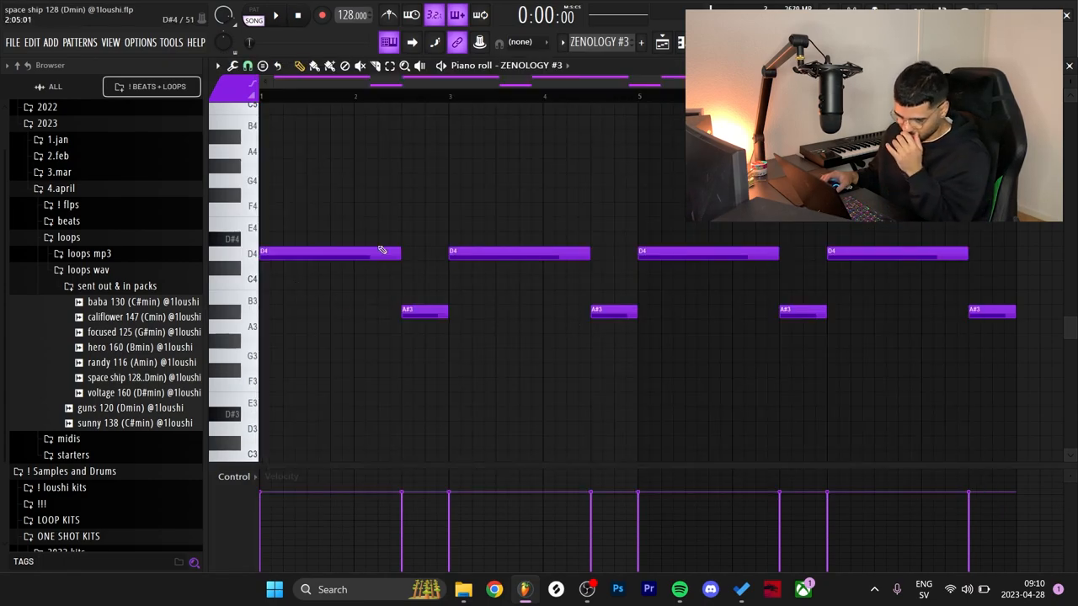
Start playback of the ZENOLOGY #3 pattern from near its beginning
{"action": "left_click", "coordinate": [276, 15]}
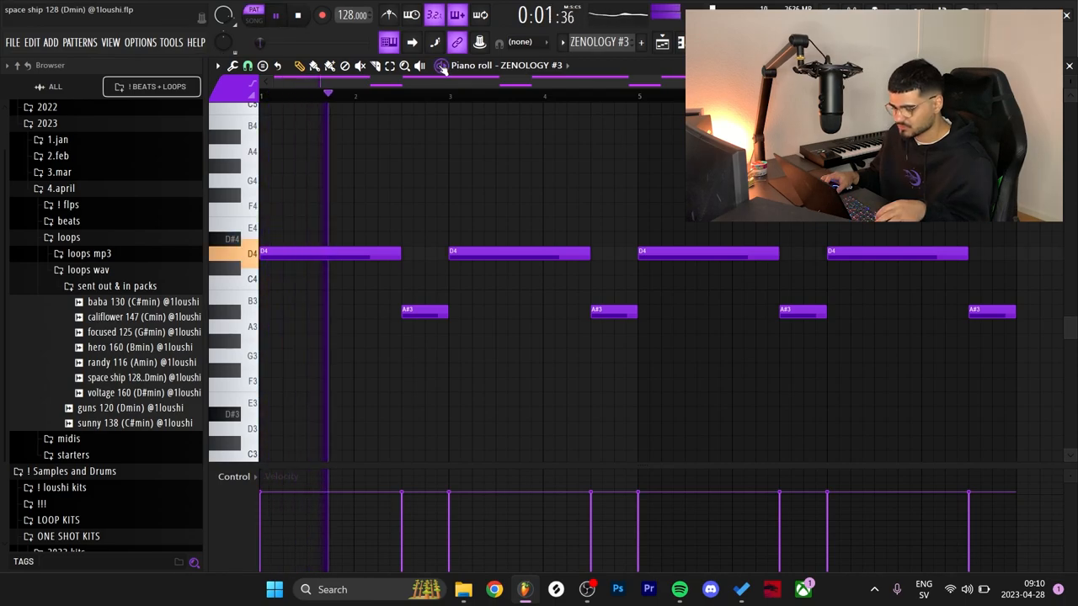